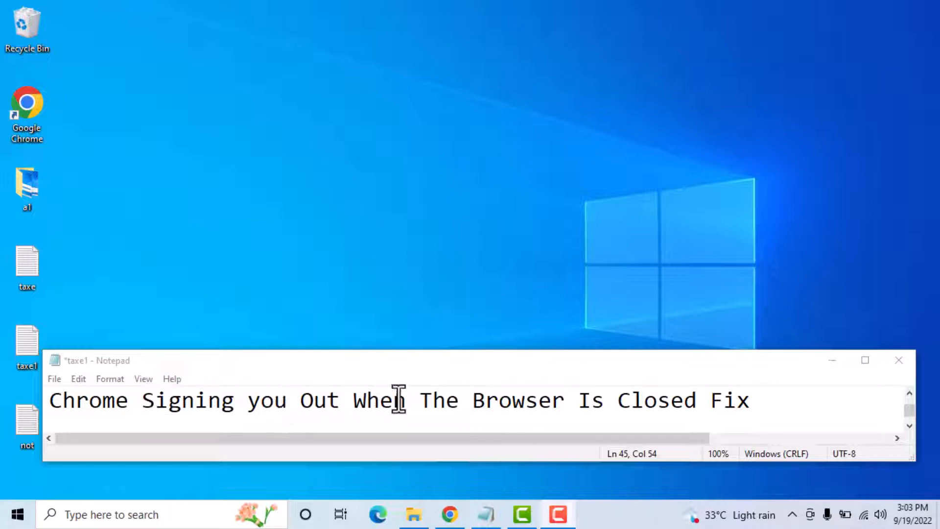
mouse_move(435, 401)
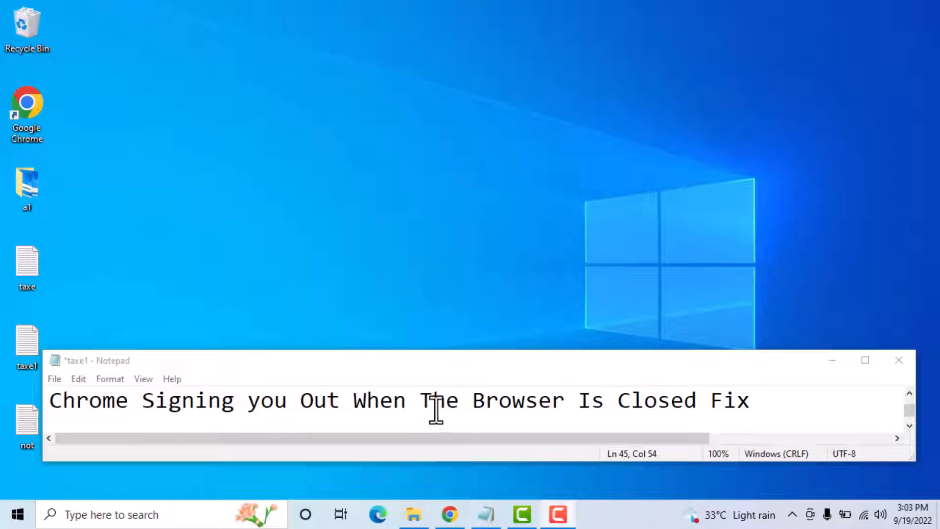
mouse_move(670, 401)
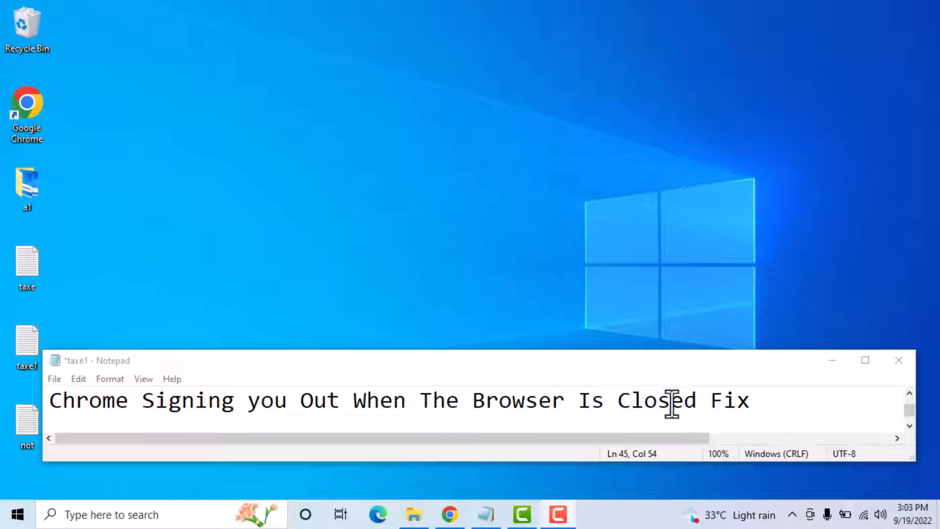
mouse_move(832, 360)
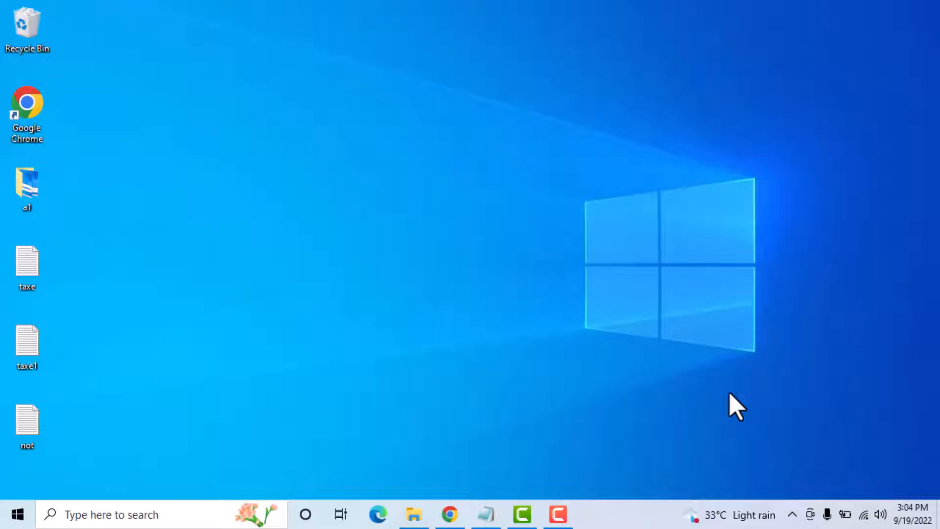
mouse_move(449, 507)
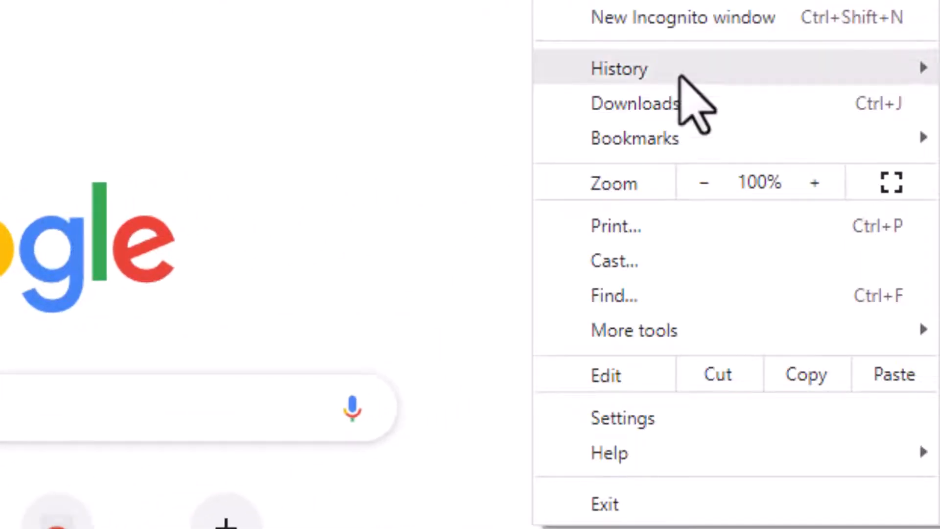
mouse_move(624, 420)
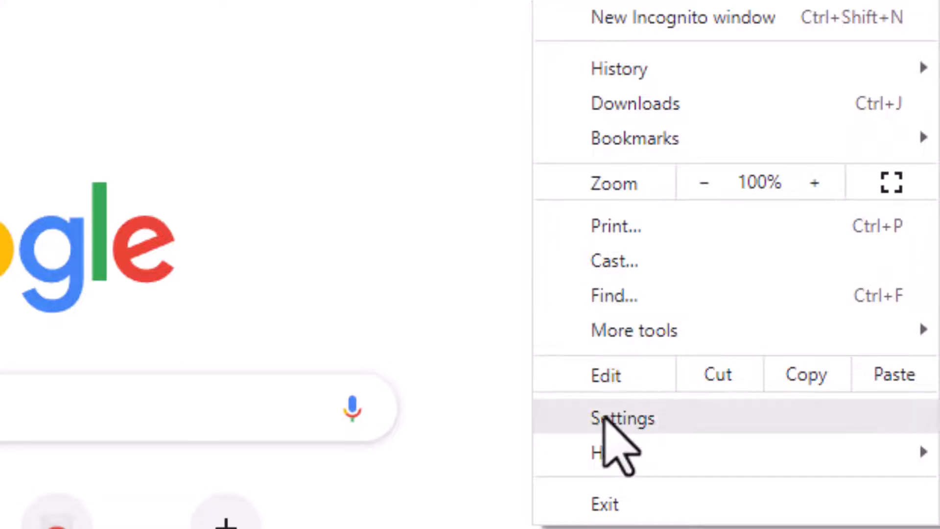
Step: Show the Privacy and security section of Chrome's Settings
left_click(622, 418)
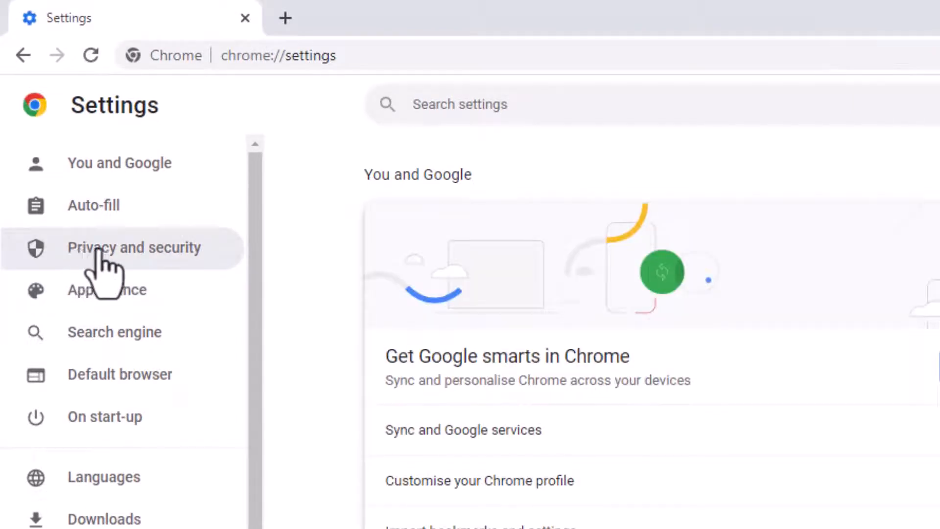
left_click(134, 247)
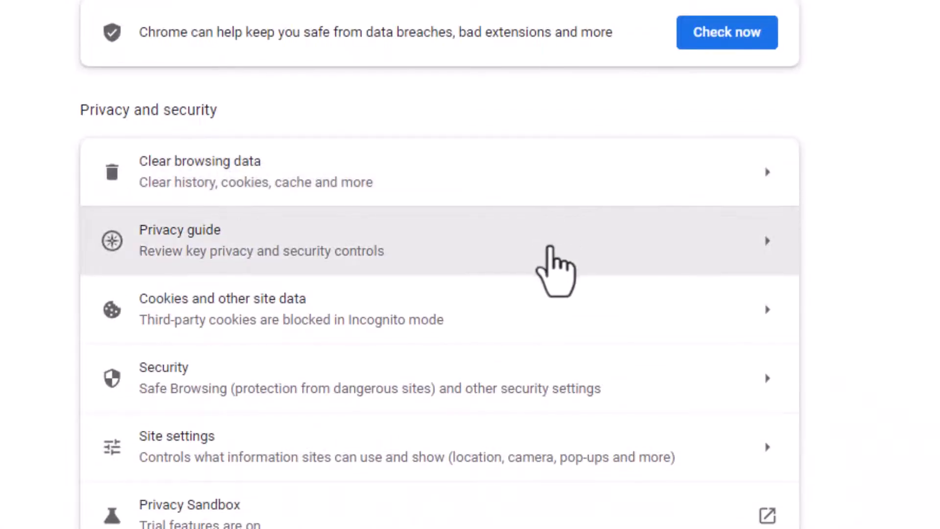
mouse_move(215, 317)
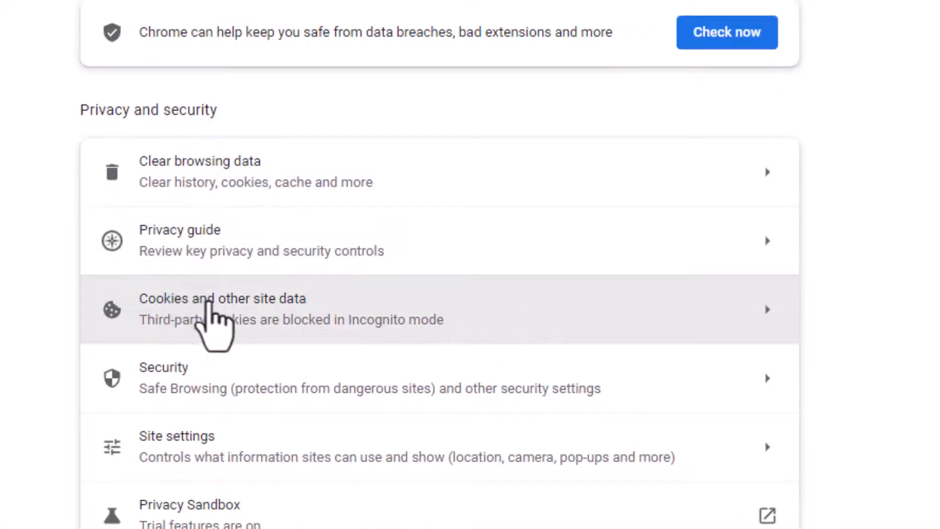
mouse_move(282, 324)
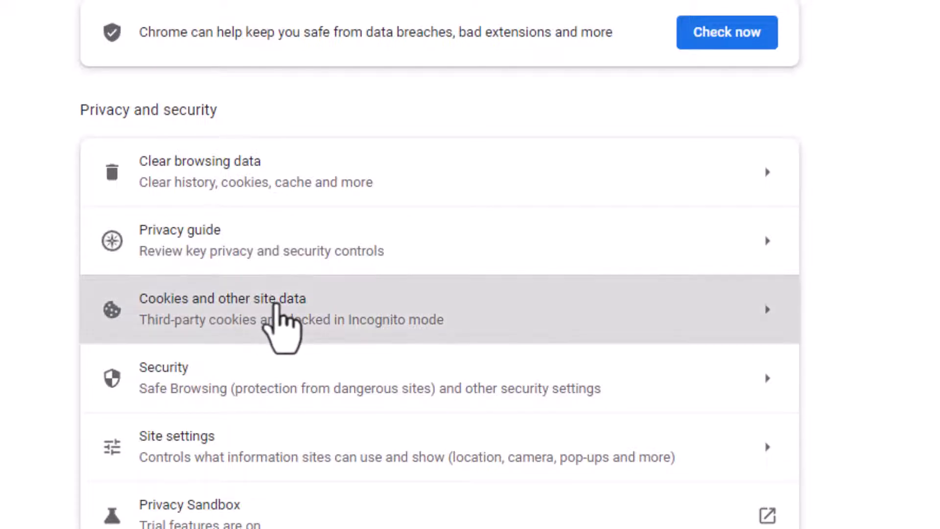
Step: Show the Cookies and other site data page, leaving clear-on-close turned off
left_click(222, 298)
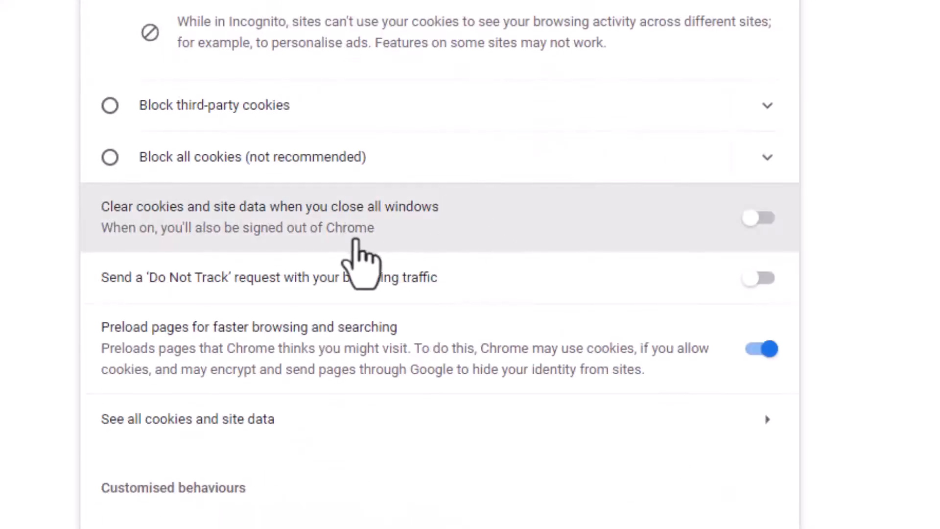
mouse_move(393, 246)
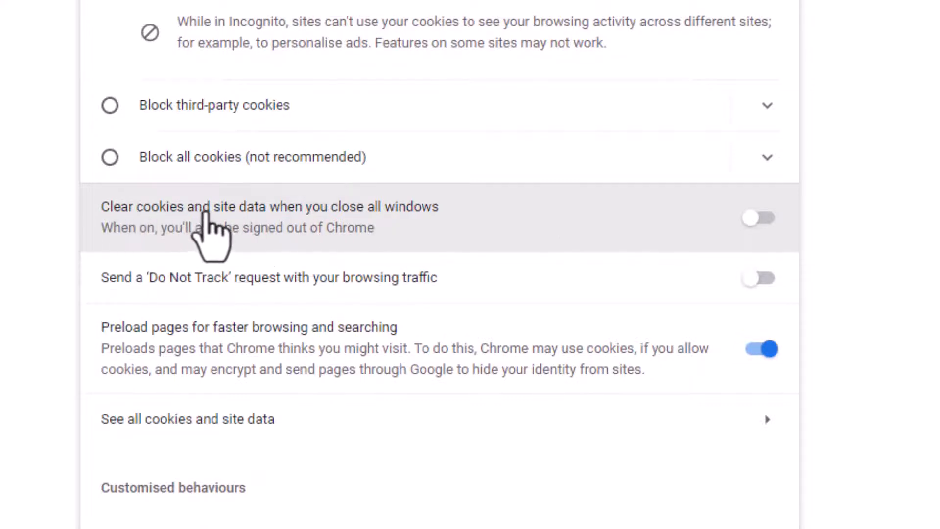
mouse_move(297, 260)
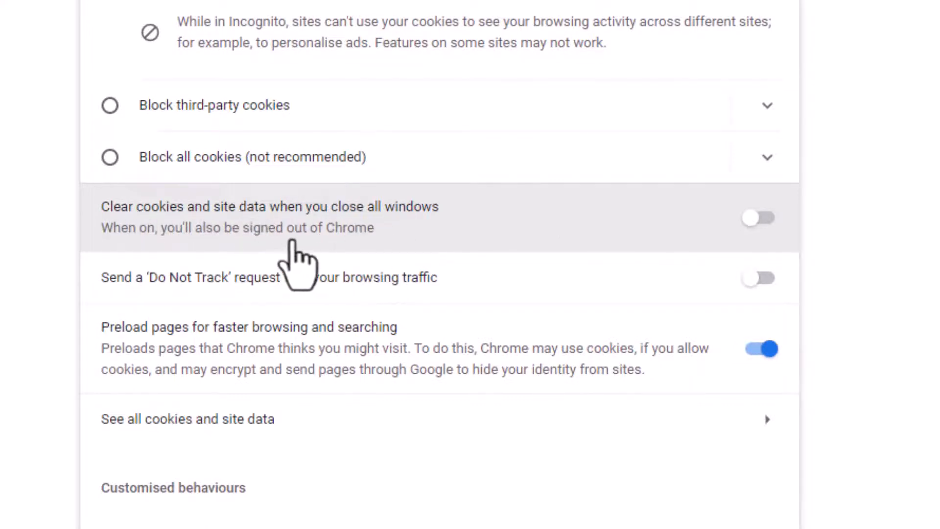
mouse_move(399, 240)
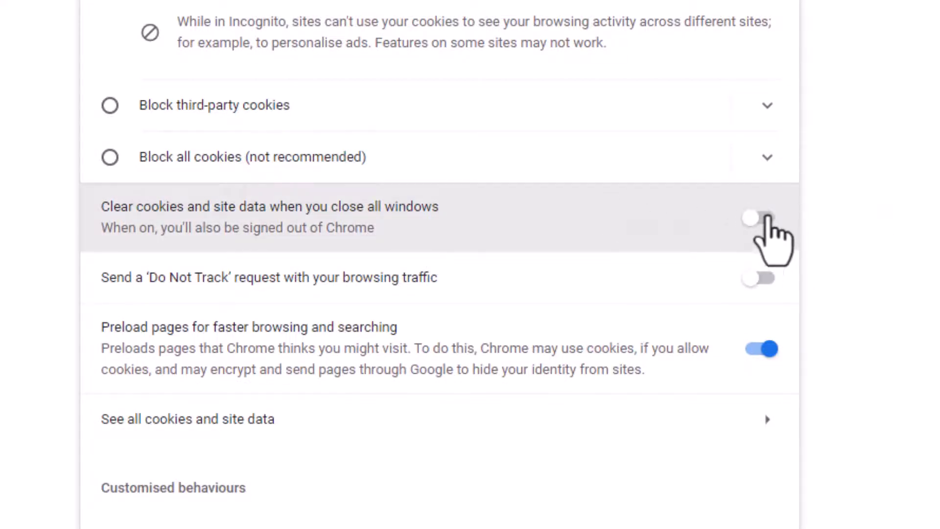
mouse_move(552, 246)
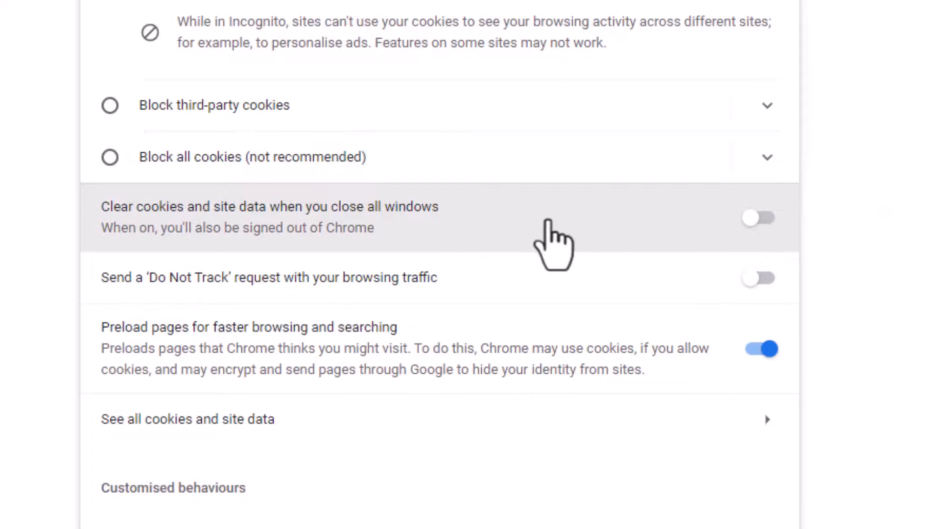
mouse_move(309, 142)
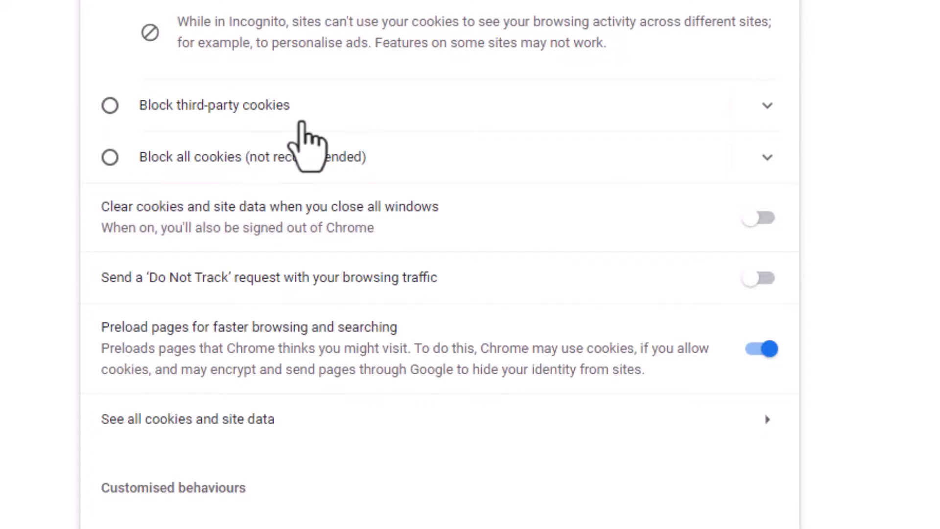
Step: Choose 'Allow all cookies' under General settings
left_click(110, 103)
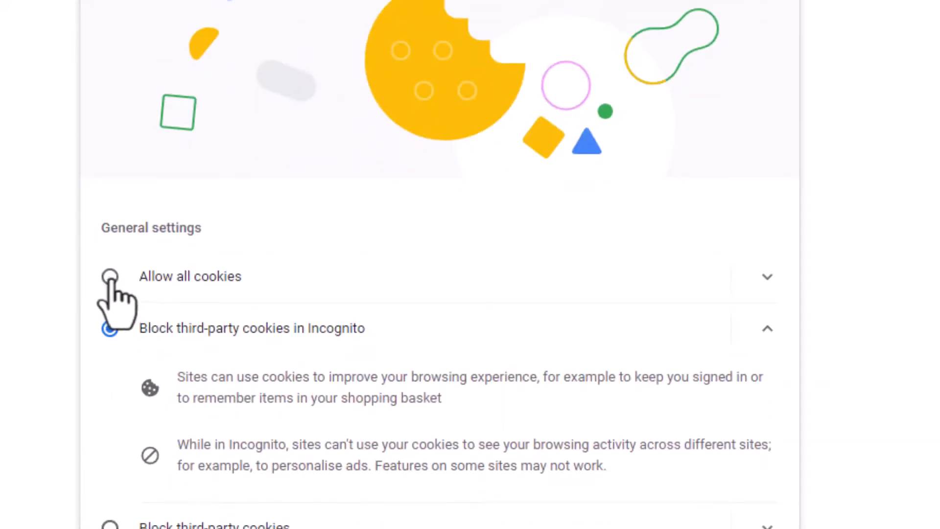
scroll("down", 3)
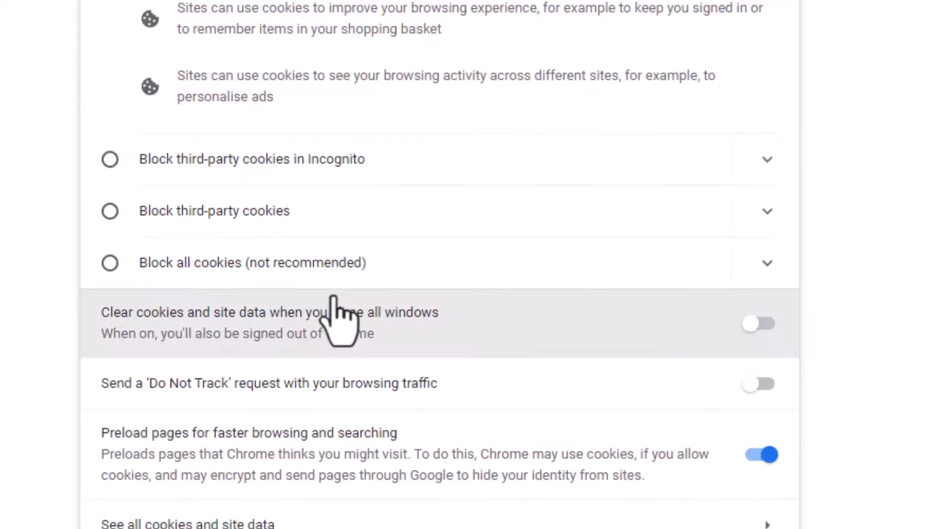
mouse_move(452, 246)
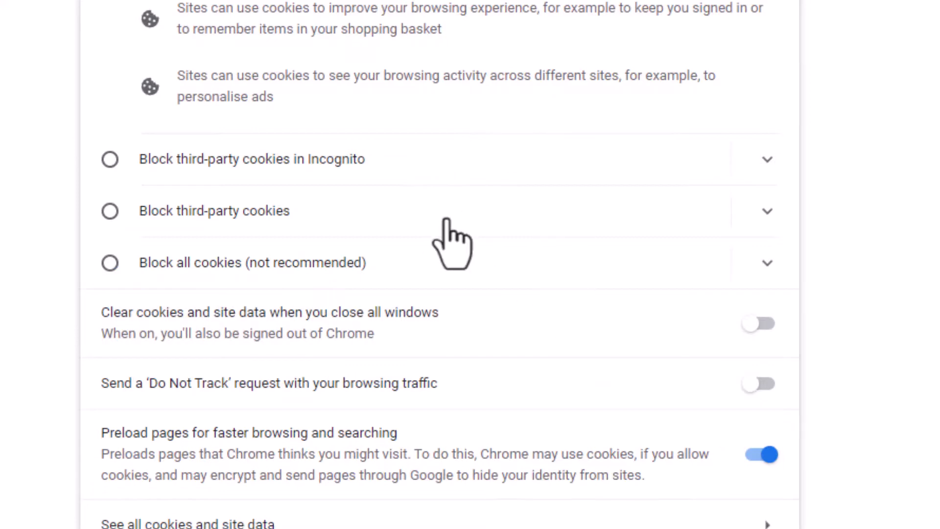